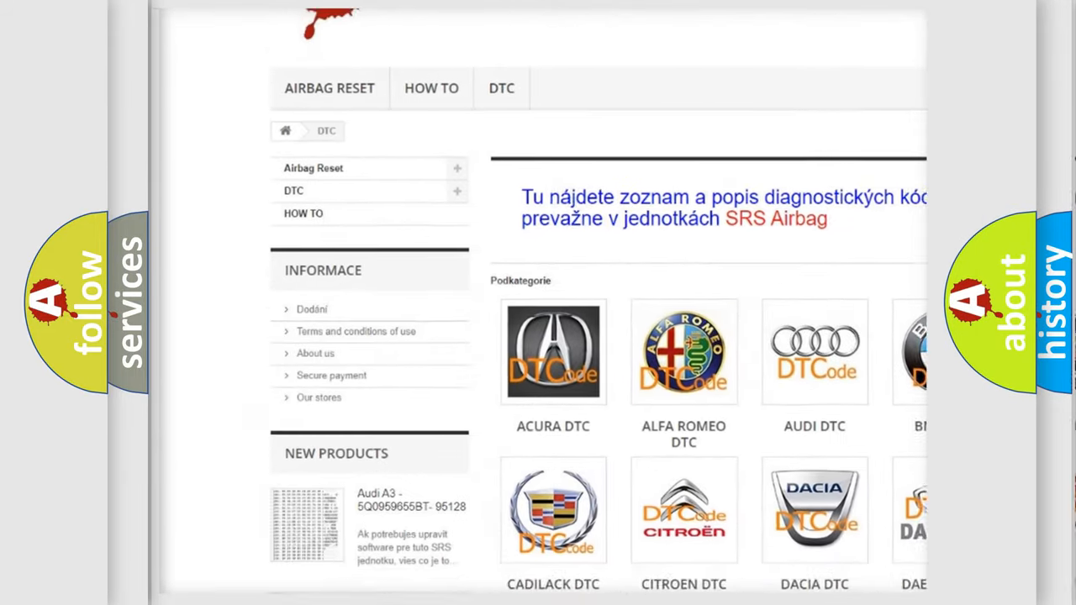
scroll(down, 3)
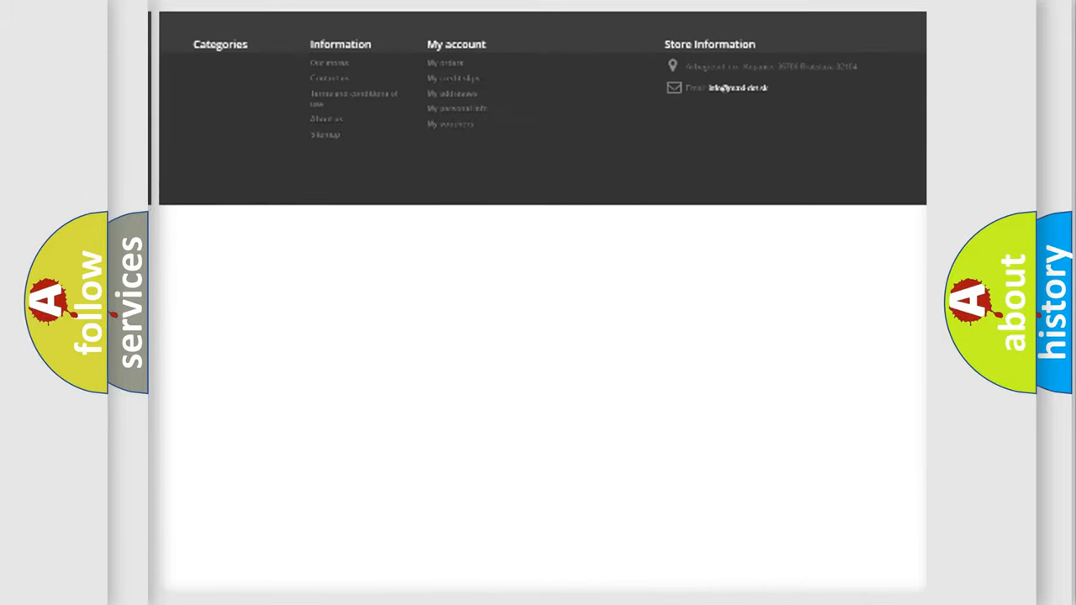
scroll(up, 3)
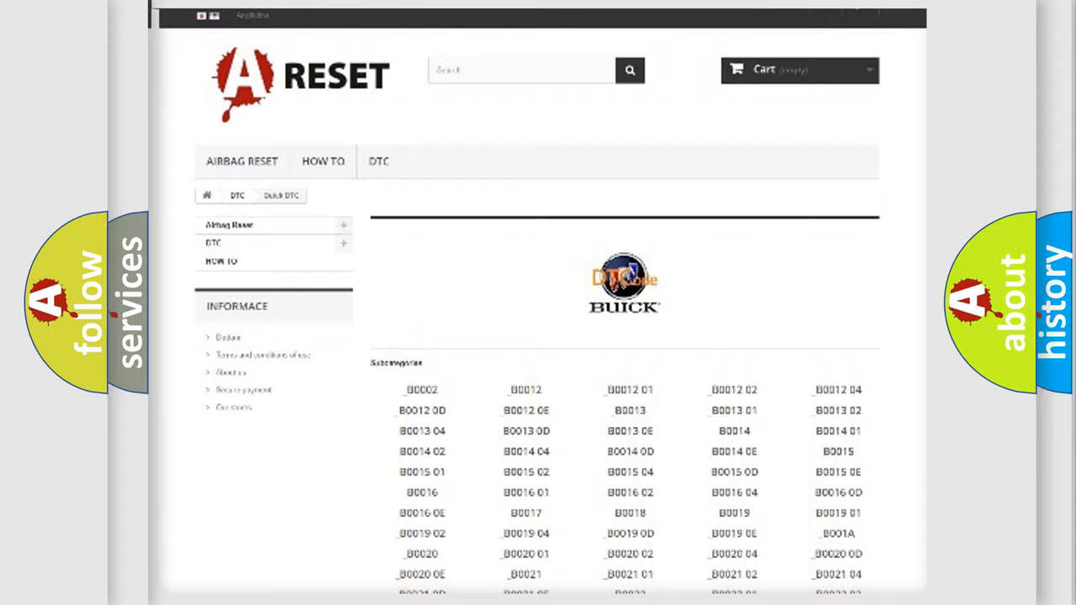